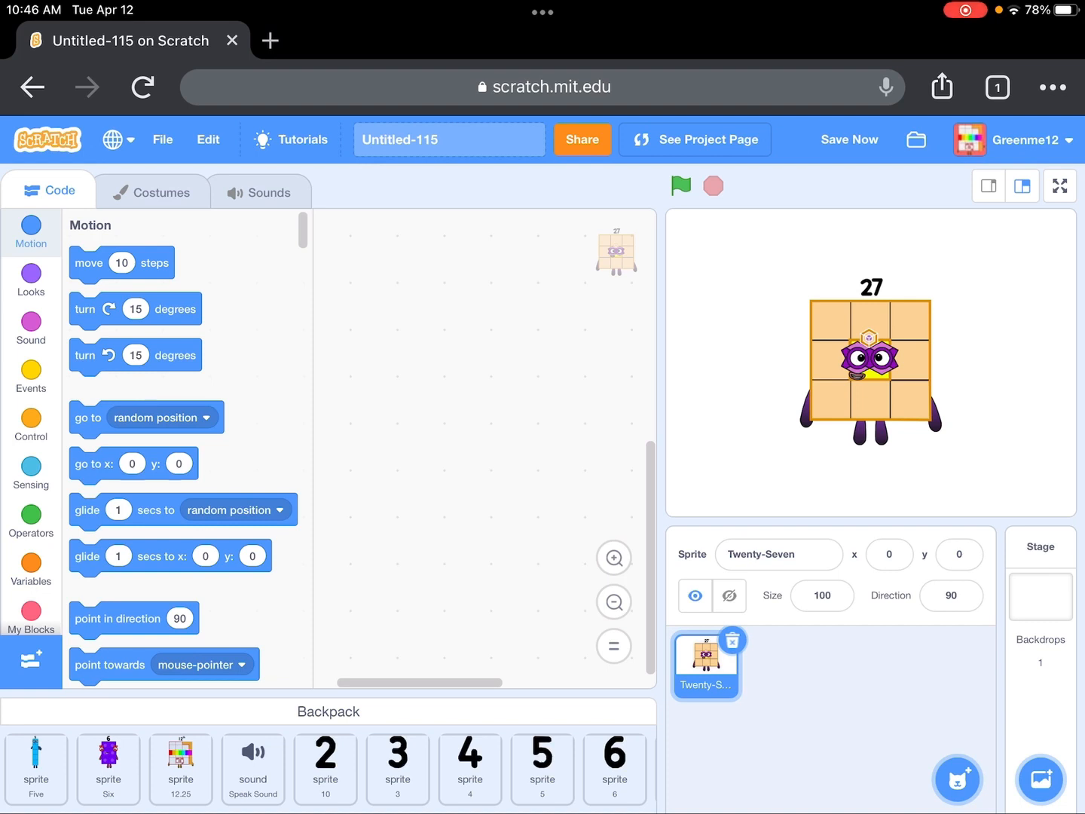
# - Create a custom block 'say (text) for (number) seconds' with text and number inputs
pyautogui.click(849, 138)
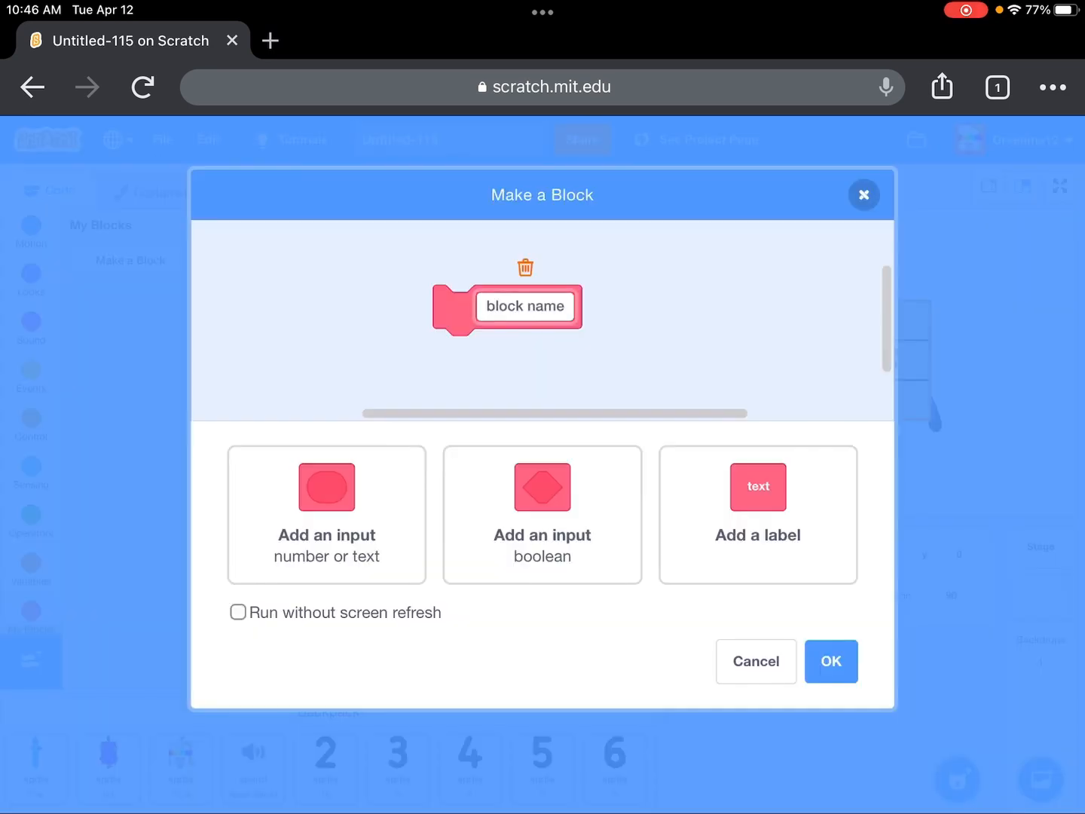
pyautogui.click(525, 305)
pyautogui.write('say')
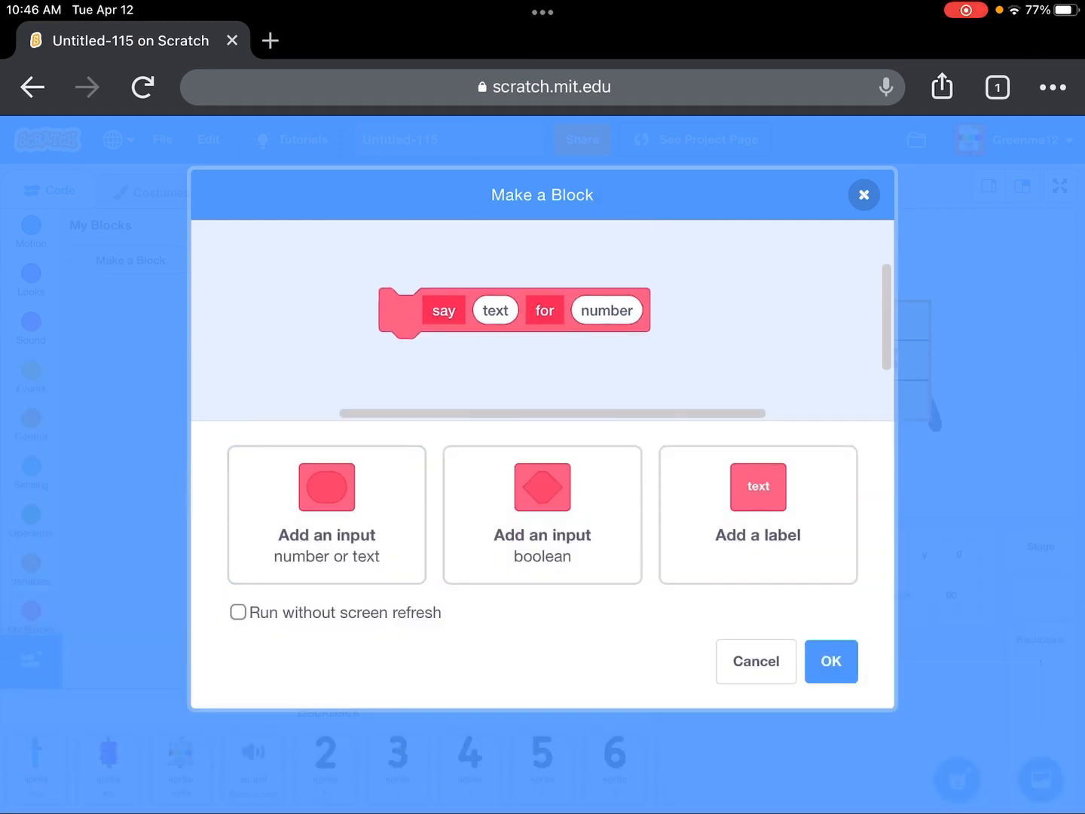
pyautogui.write('seconds')
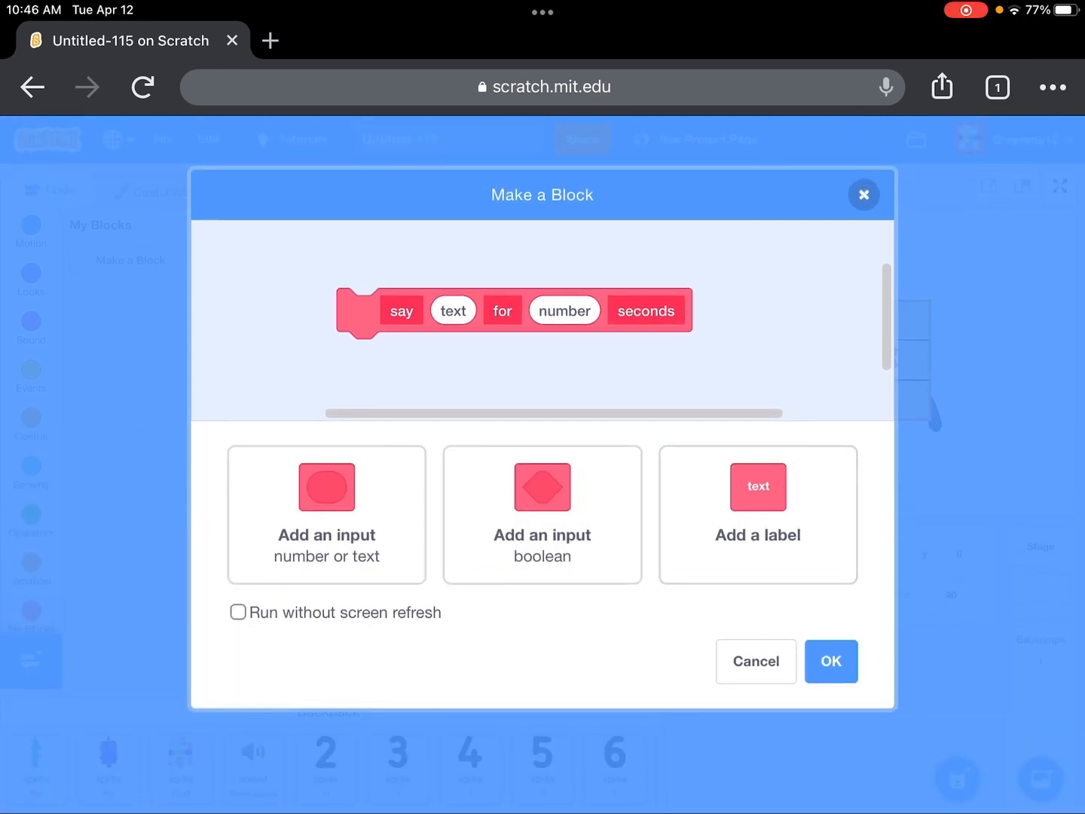
pyautogui.click(830, 661)
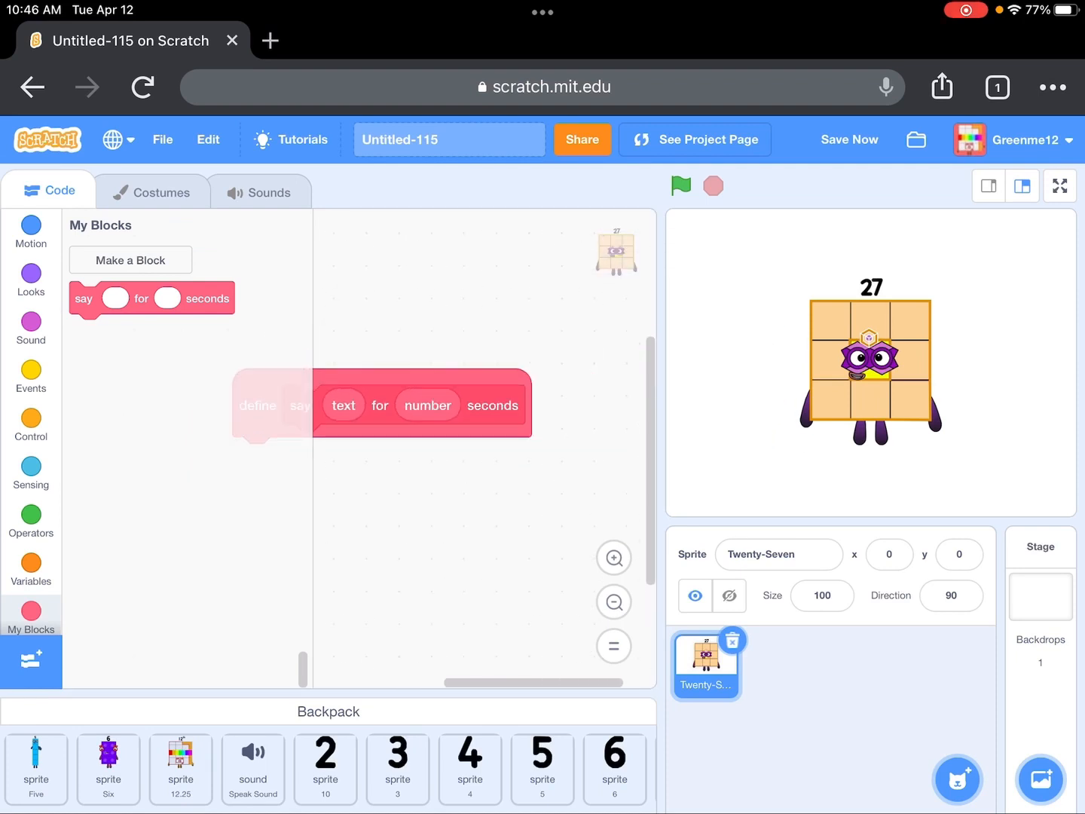
# - Under the define hat, set # to 0 and set text to blank
pyautogui.click(30, 560)
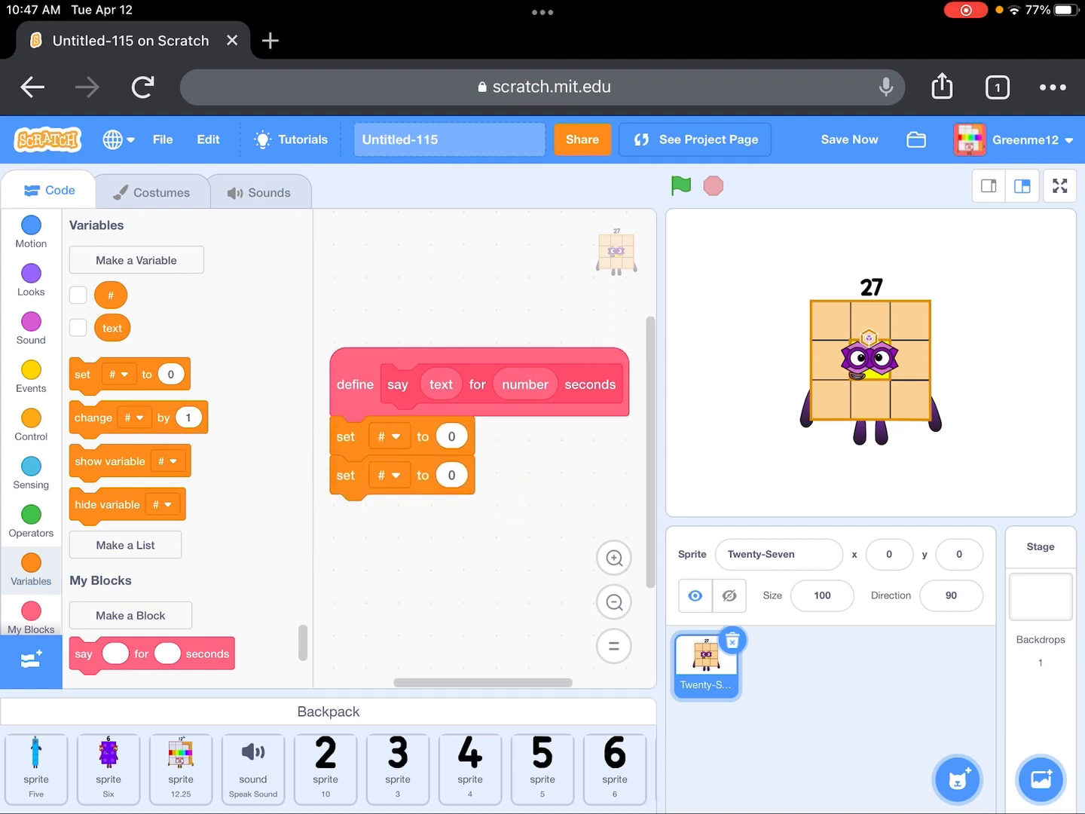
pyautogui.click(389, 475)
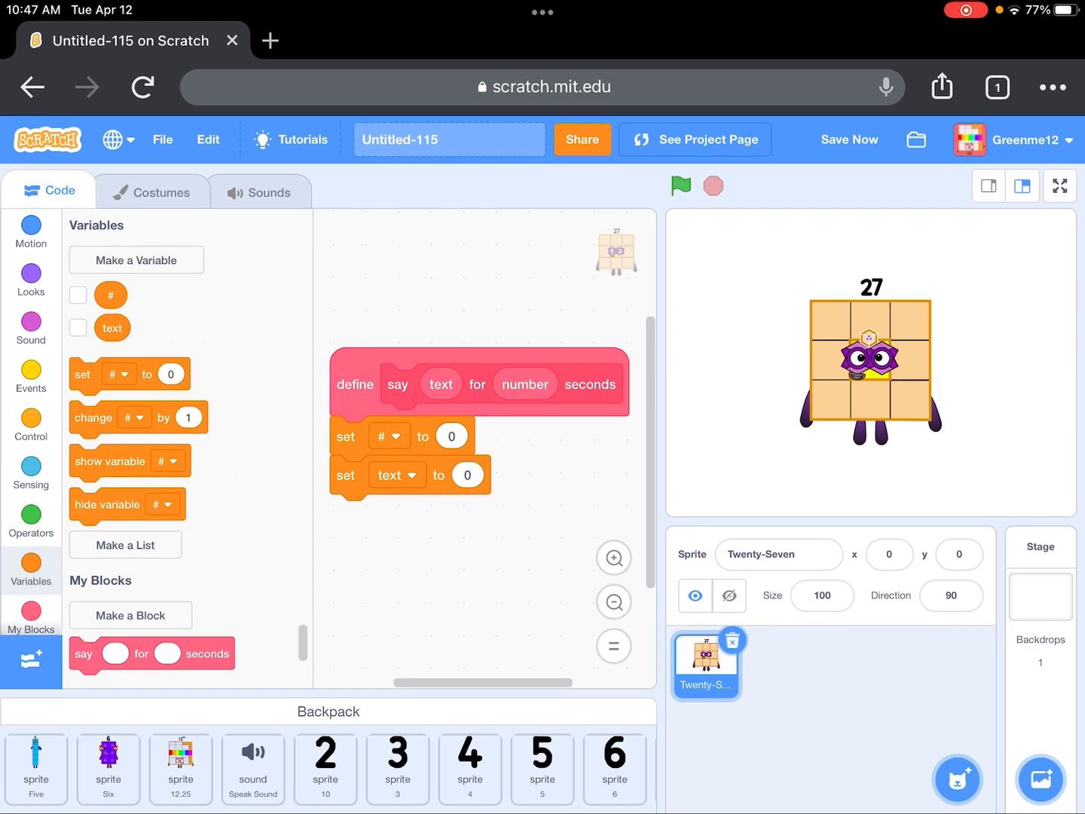
pyautogui.click(467, 475)
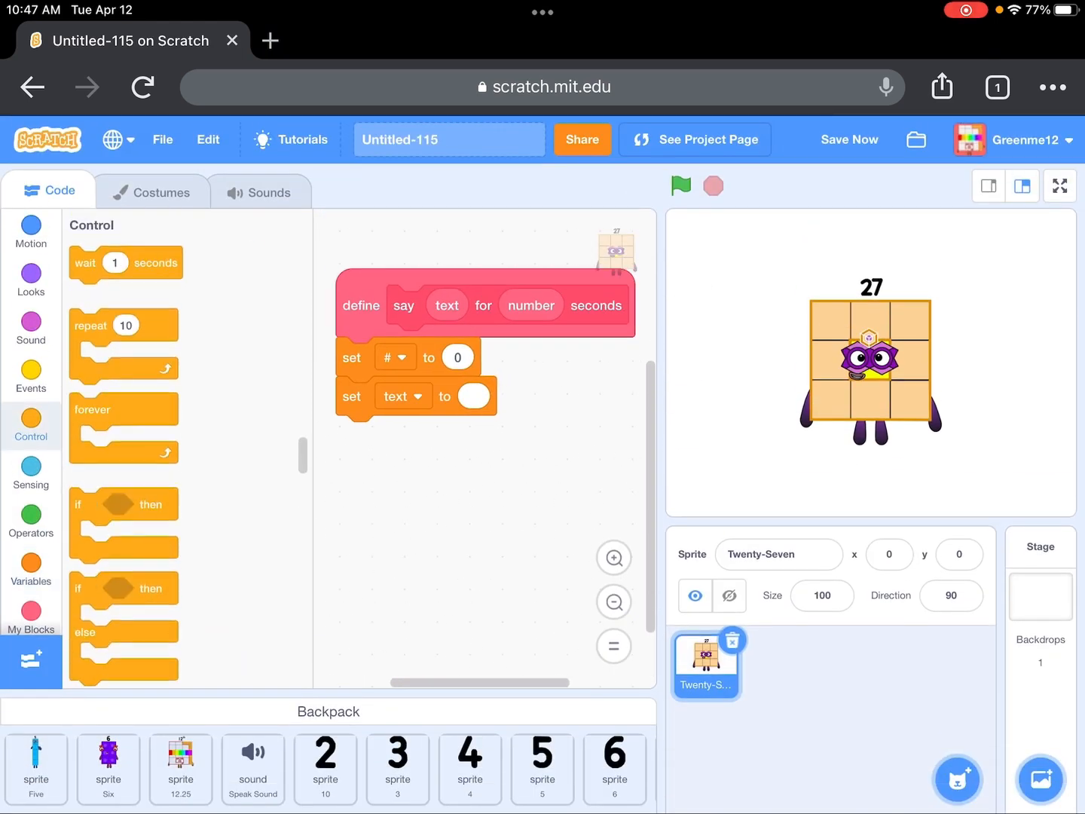
# - Make the repeat loop run 'length of text' times using the text input
pyautogui.click(30, 500)
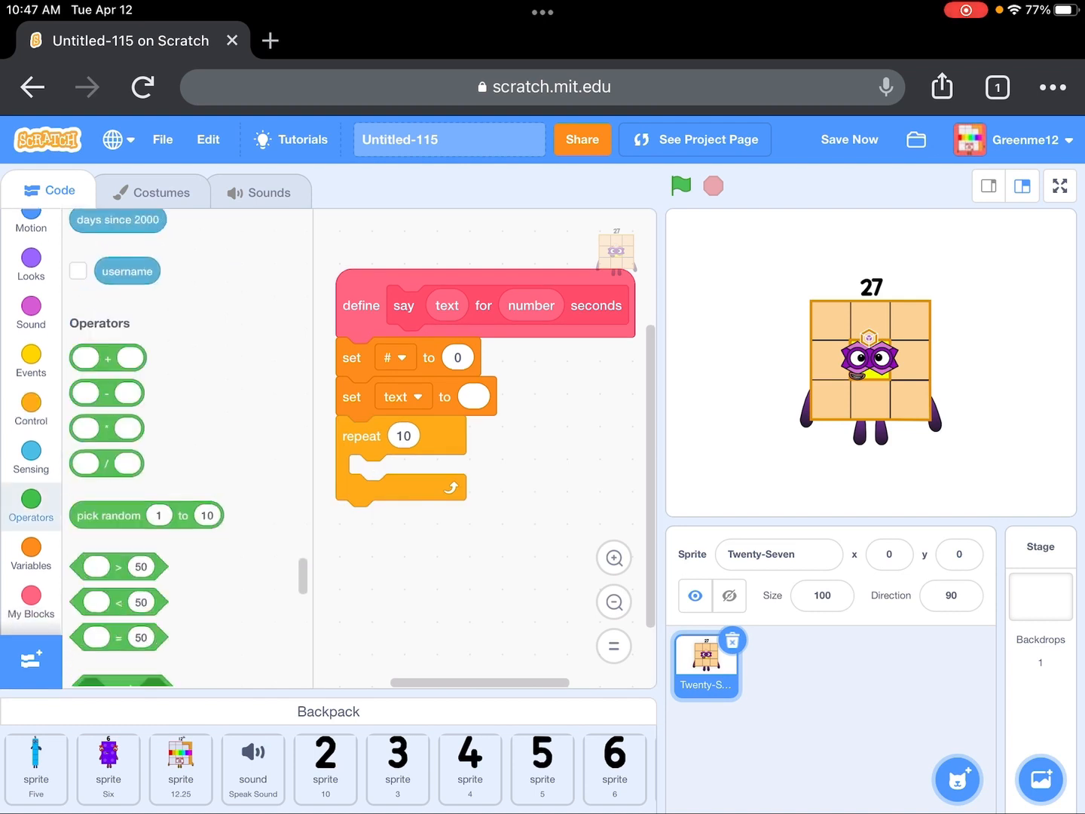
pyautogui.scroll(-3)
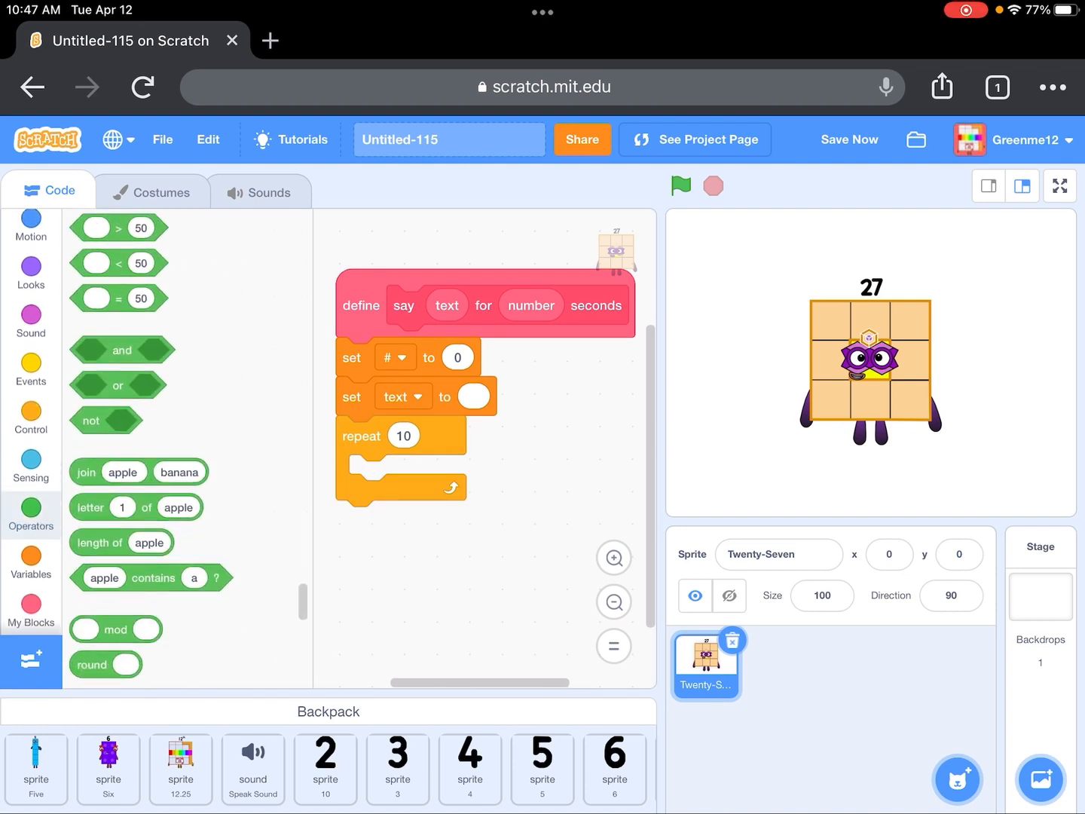
pyautogui.moveTo(120, 542); pyautogui.dragTo(462, 547)
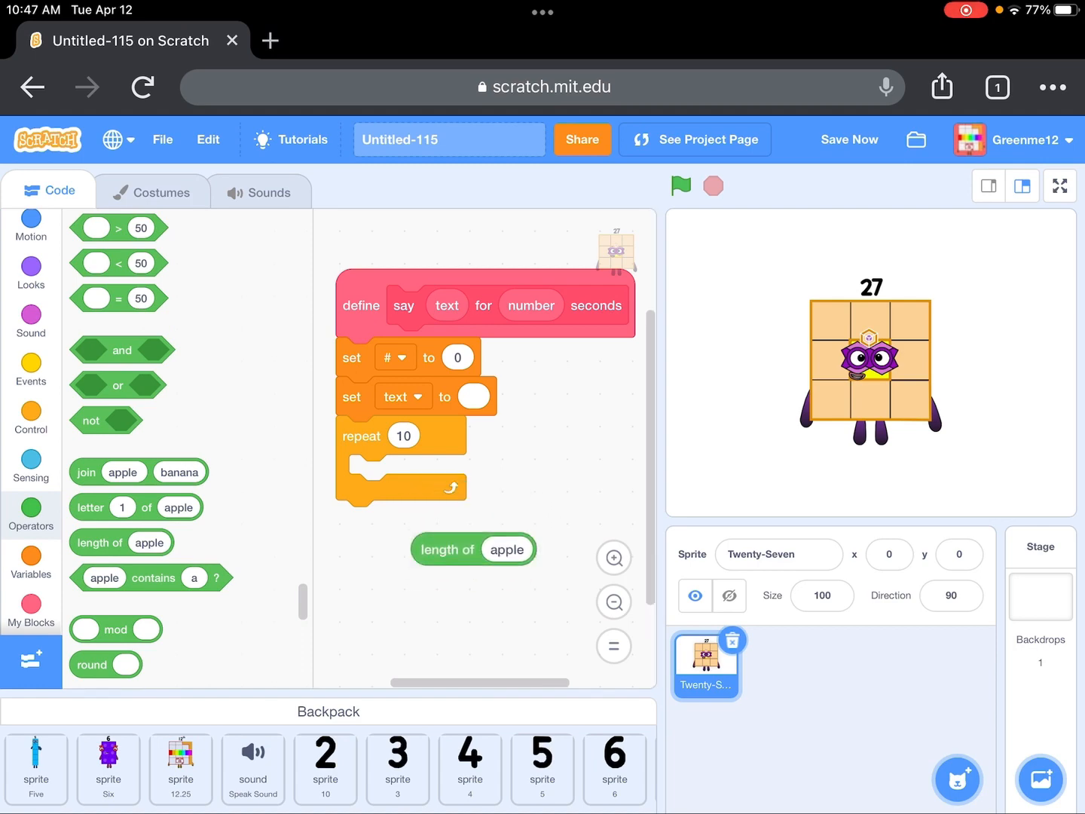
pyautogui.moveTo(473, 549); pyautogui.dragTo(425, 435)
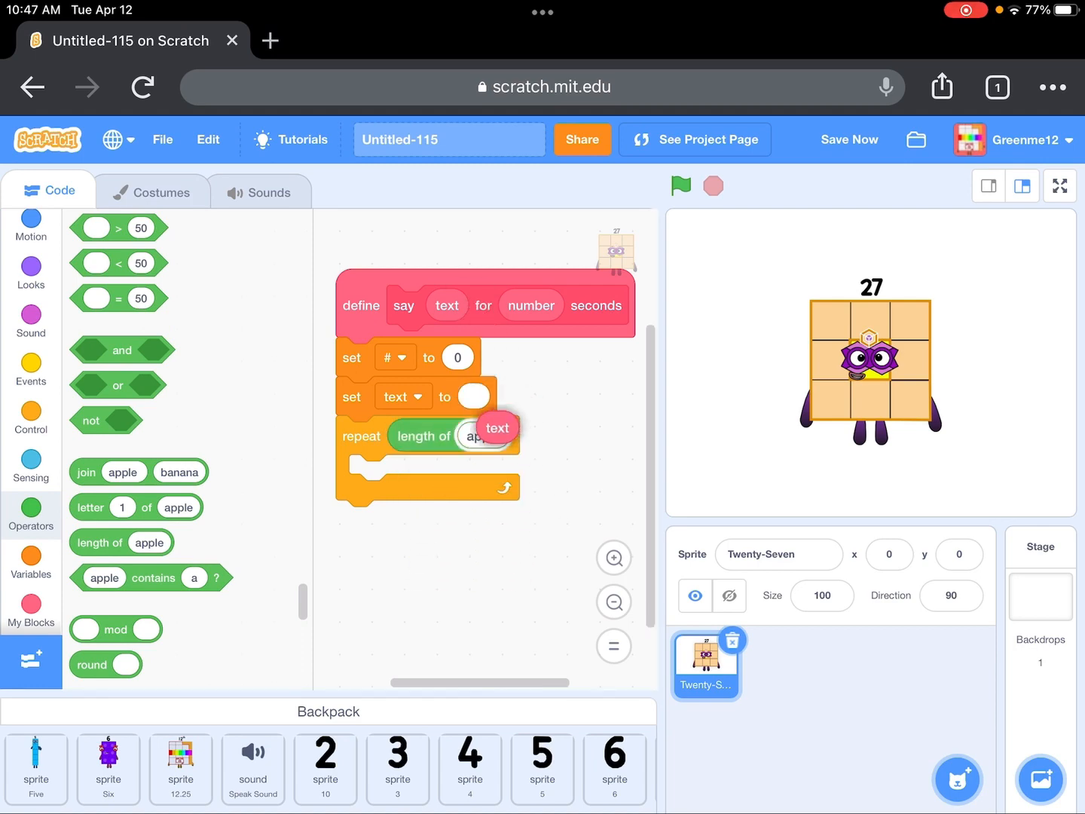
pyautogui.moveTo(498, 428); pyautogui.dragTo(478, 438)
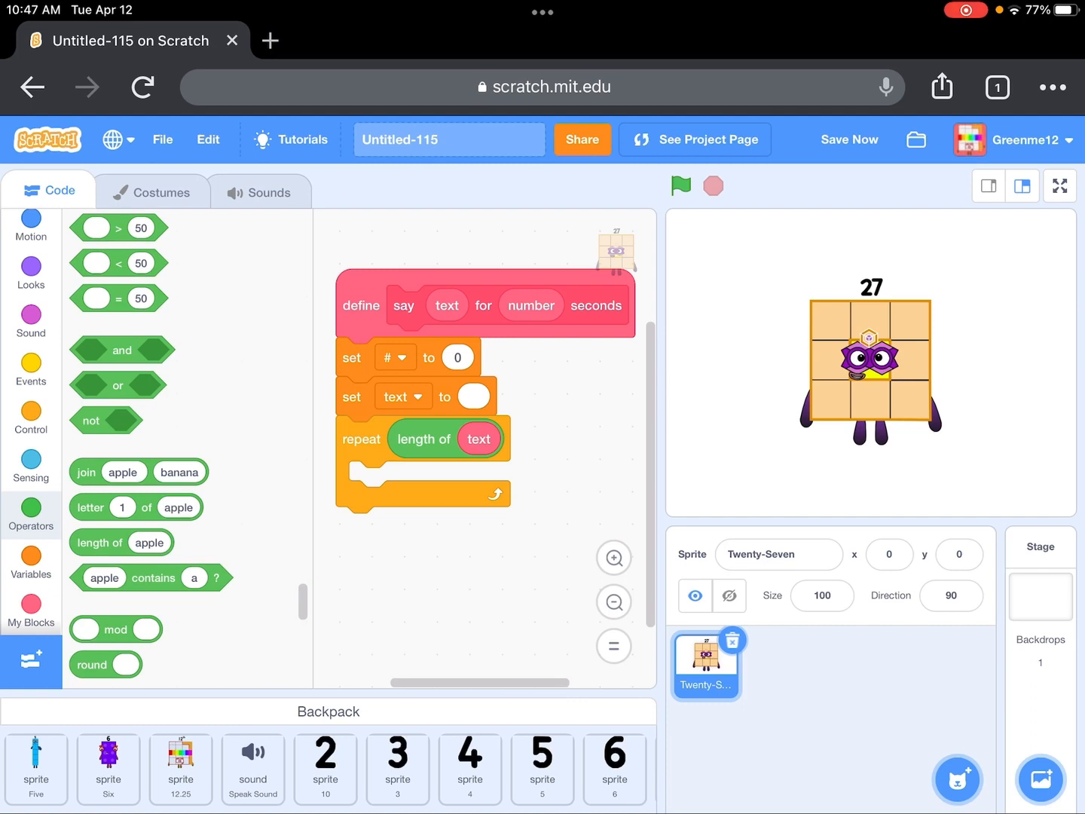
# - Inside the loop add 'change # by 1' and a say block holding join and letter-of
pyautogui.click(30, 274)
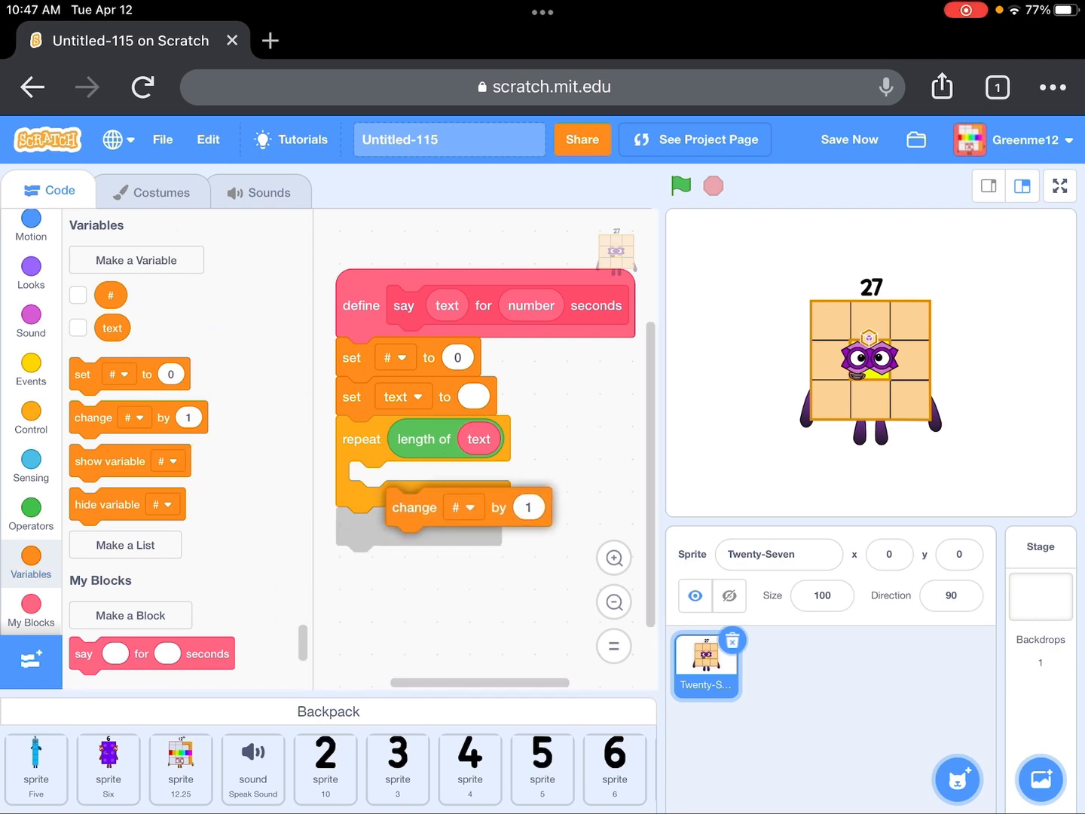
pyautogui.click(30, 312)
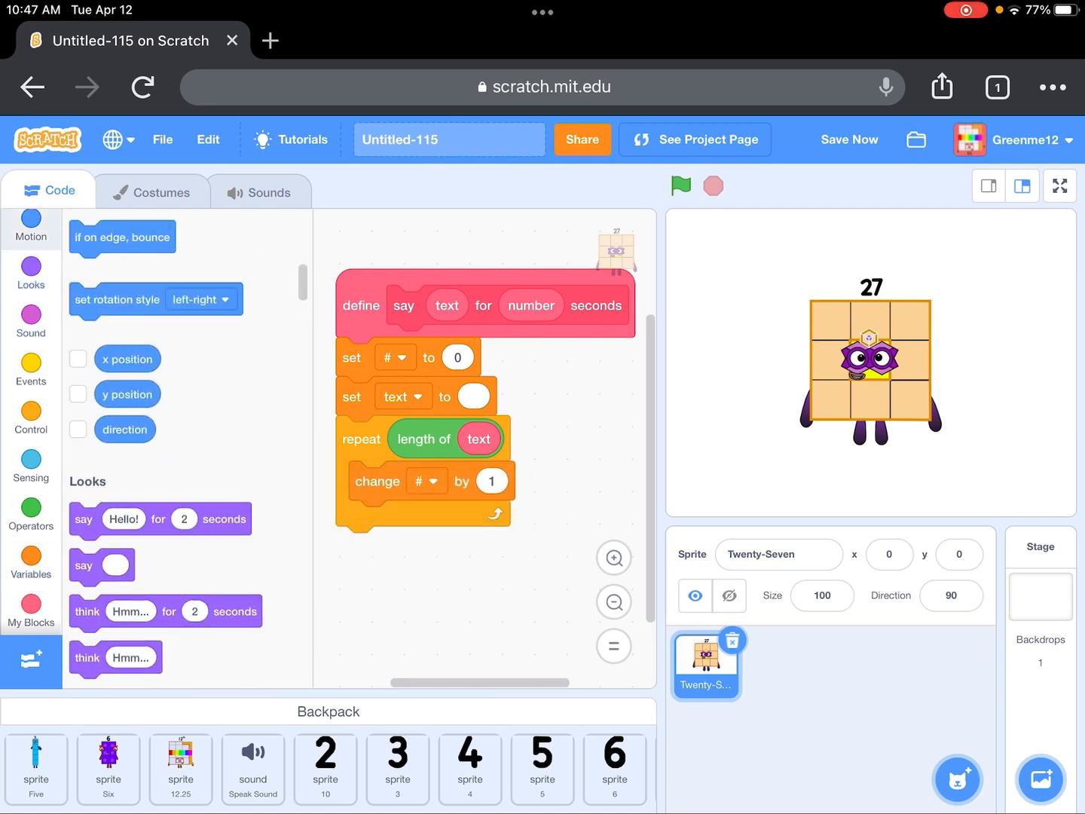
pyautogui.click(30, 511)
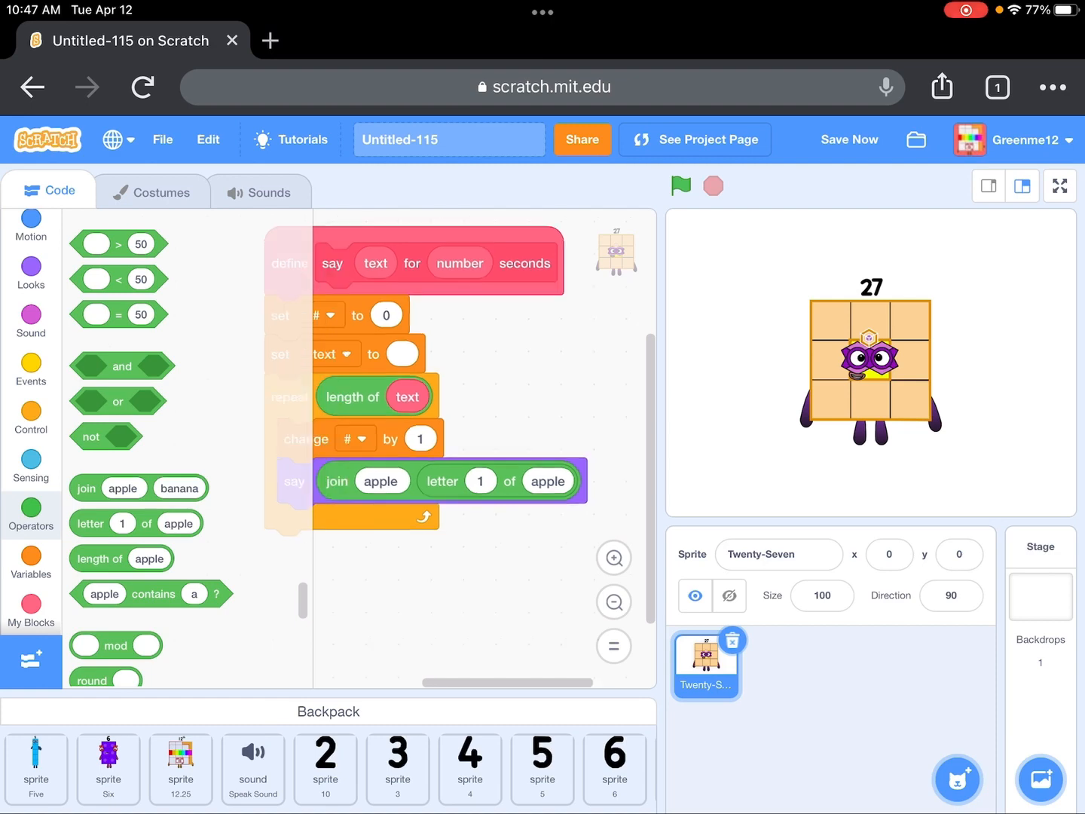
# - Fill join with text and letter # of text, set text to it, and play Speak Sound until done
pyautogui.click(30, 556)
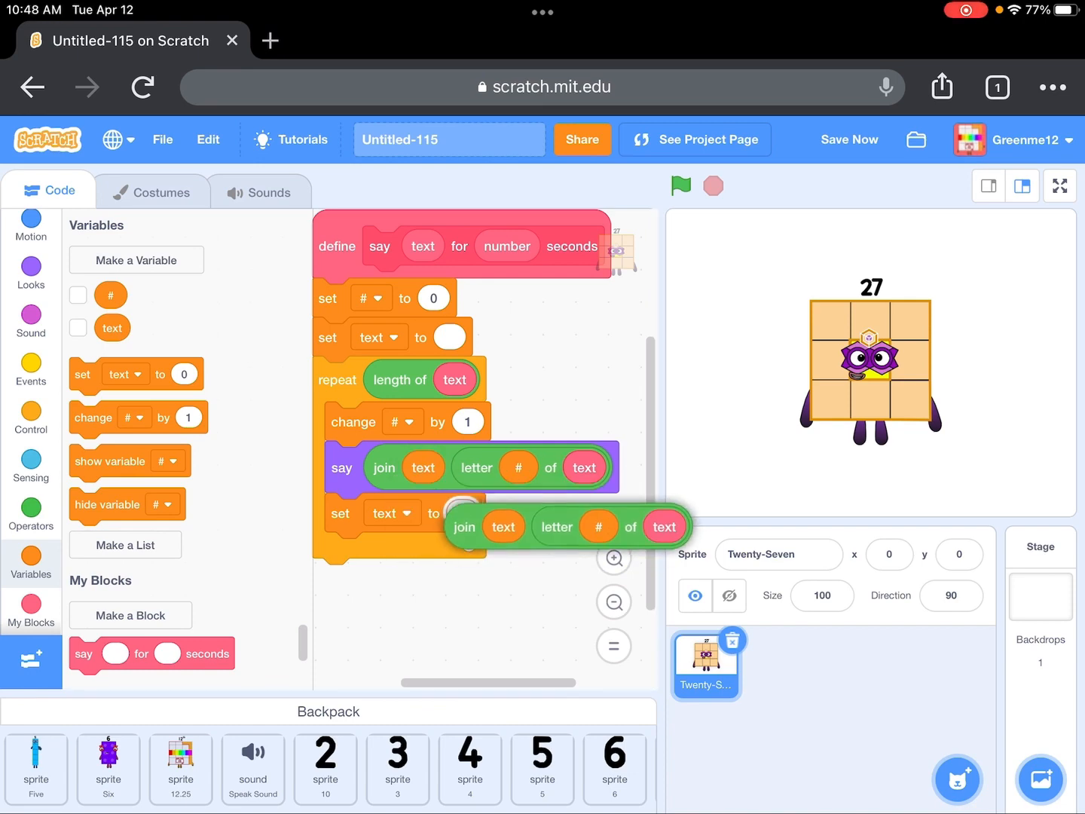
pyautogui.click(30, 273)
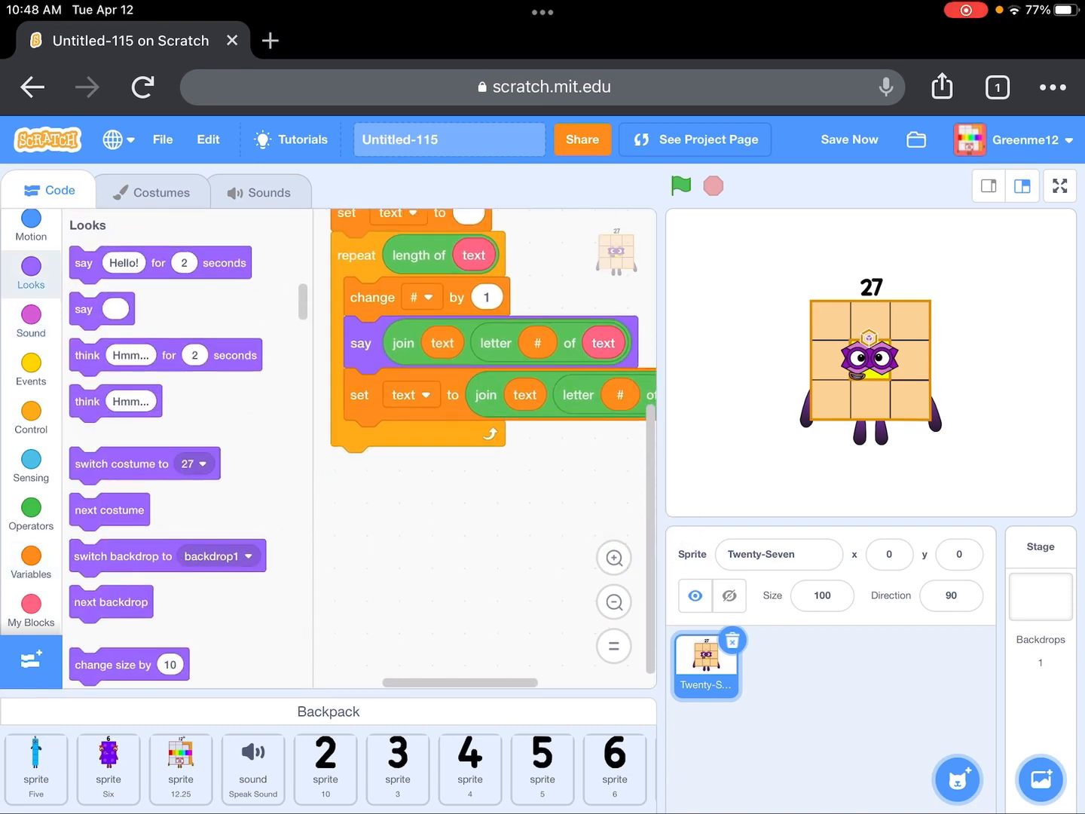
pyautogui.click(30, 317)
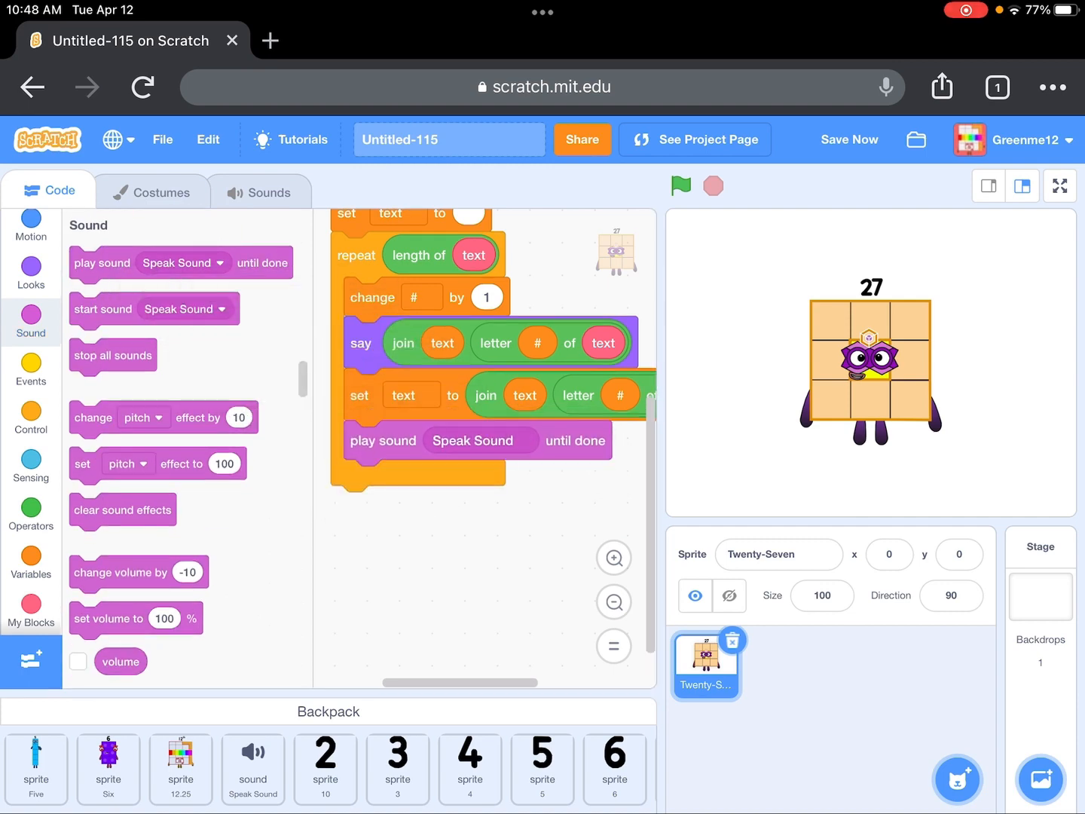
pyautogui.click(30, 419)
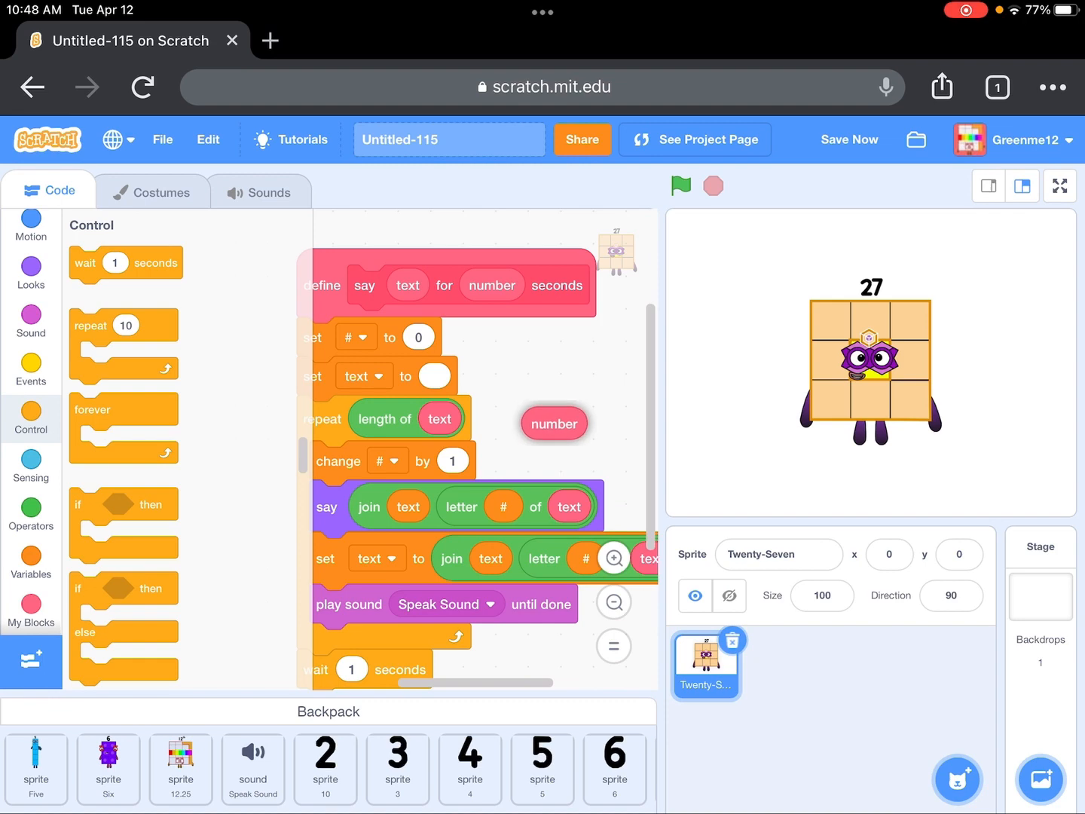
# - Add 'wait number seconds' after the loop and zoom out to view the whole script
pyautogui.scroll(-3)
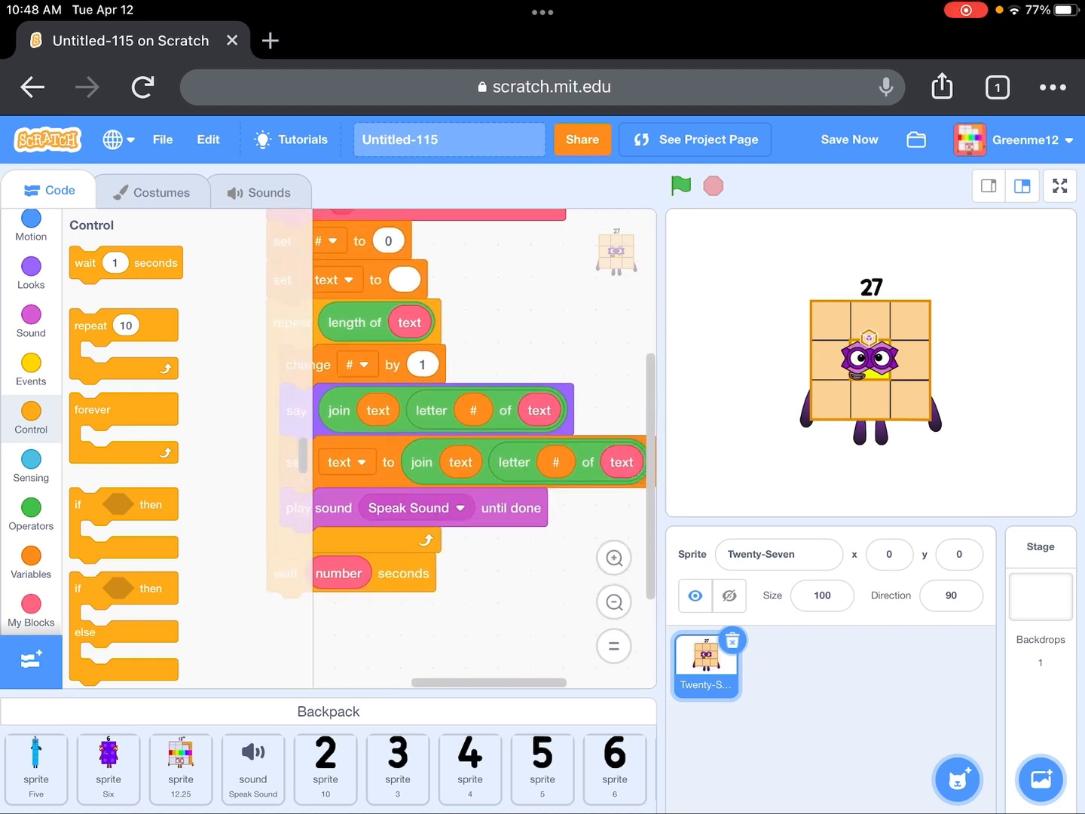
pyautogui.scroll(-3)
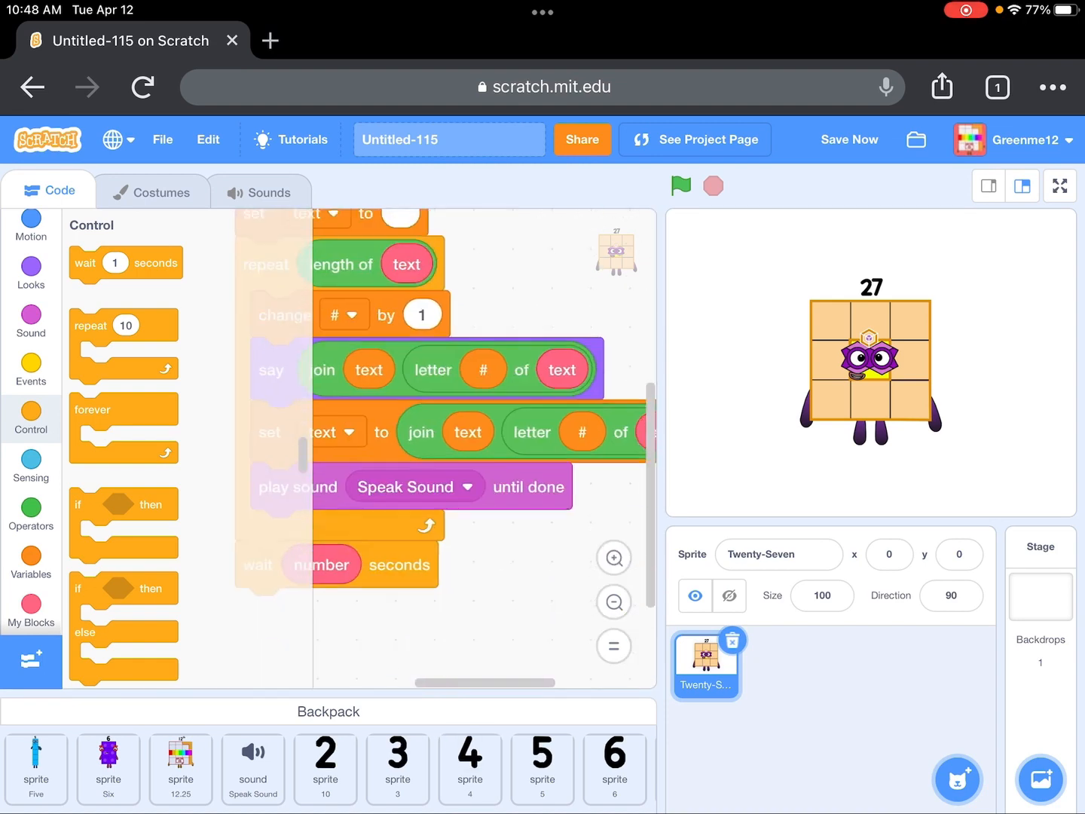
pyautogui.click(30, 268)
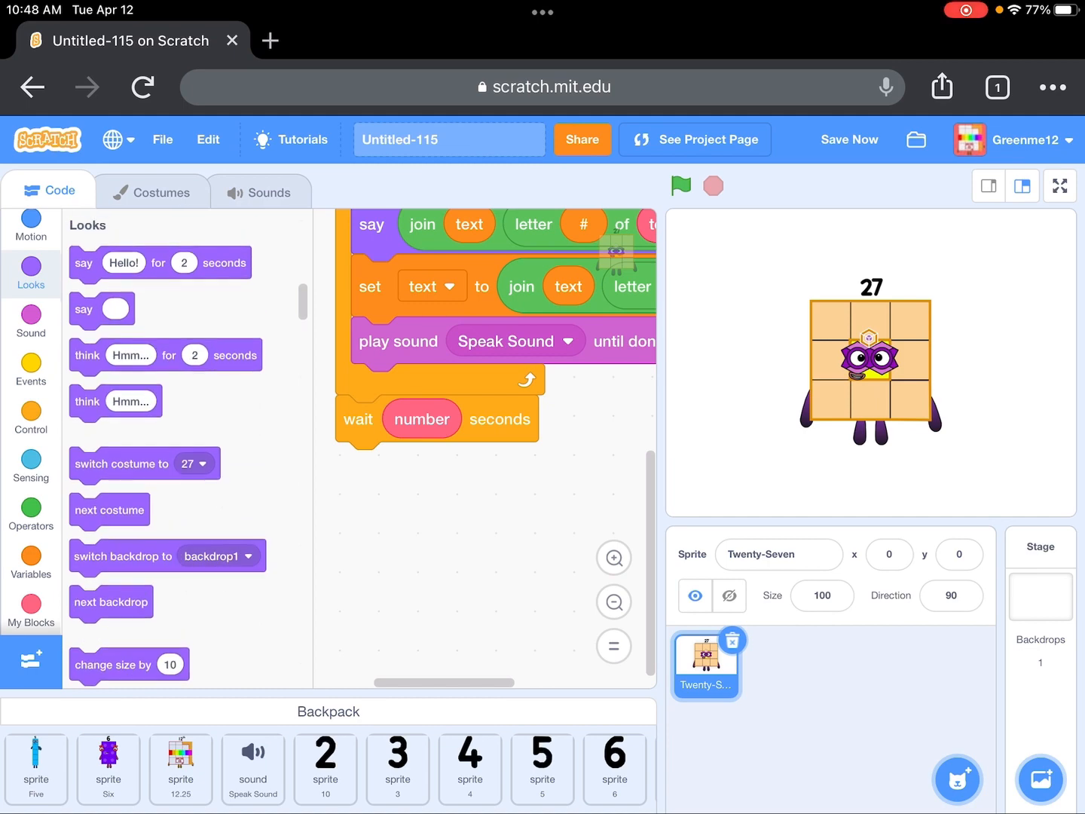
pyautogui.click(30, 321)
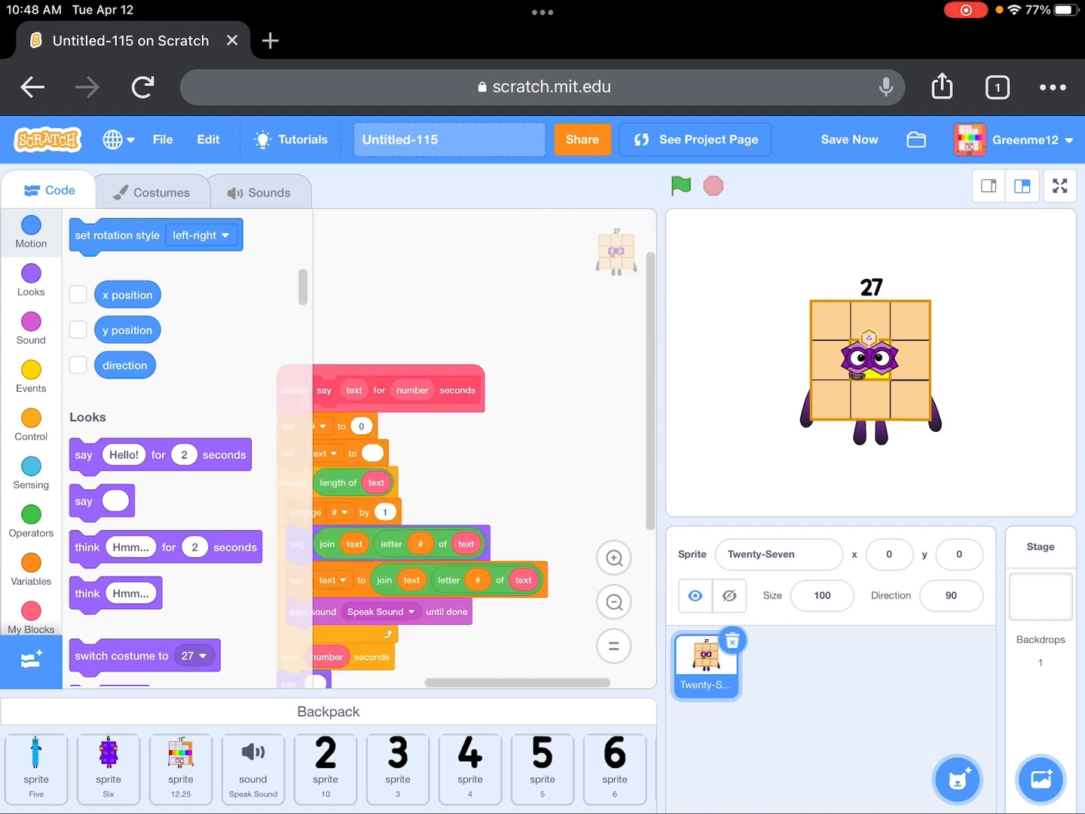
# - Attach the custom say block under 'when green flag clicked' and enter the super-cube sentence
pyautogui.click(30, 377)
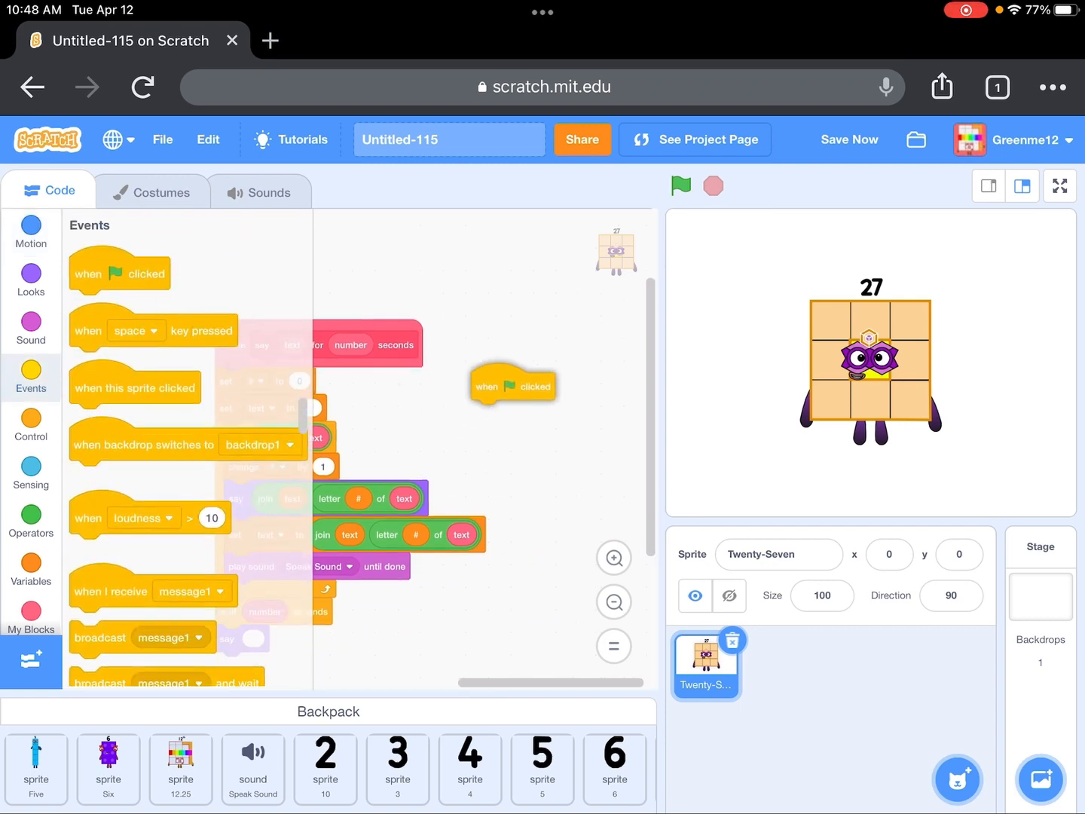
pyautogui.click(30, 615)
pyautogui.write('I am 27')
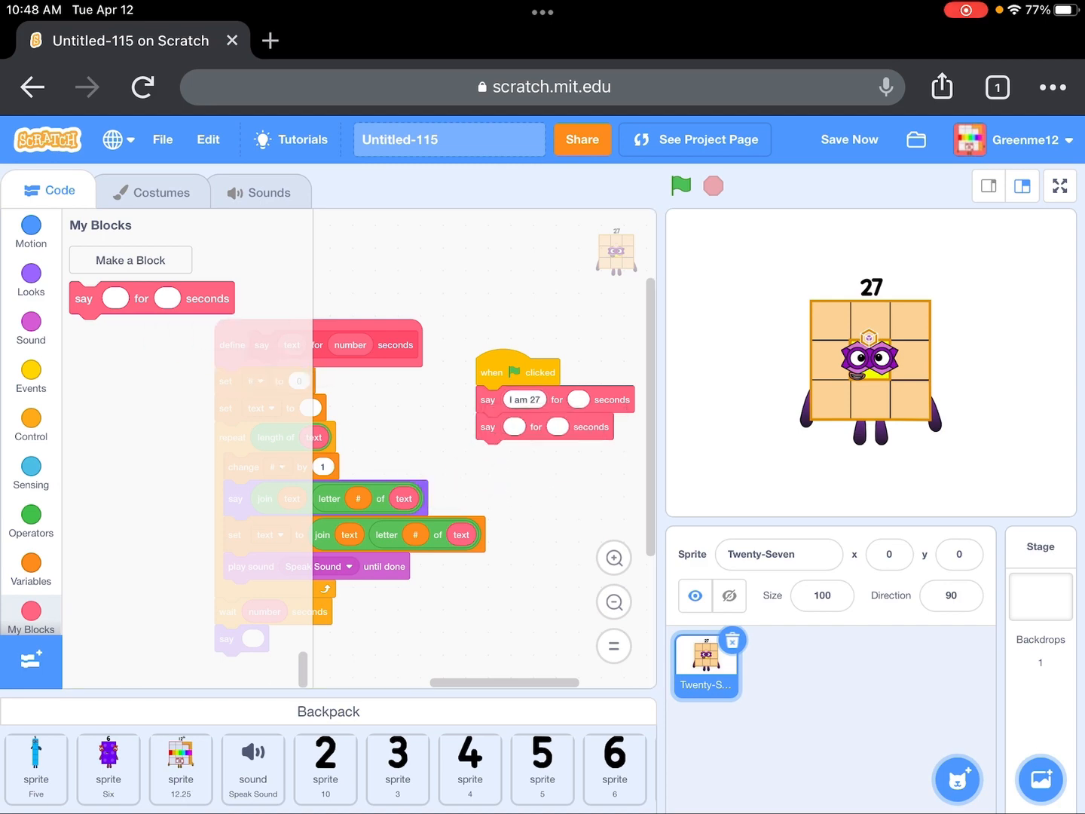
pyautogui.click(524, 398)
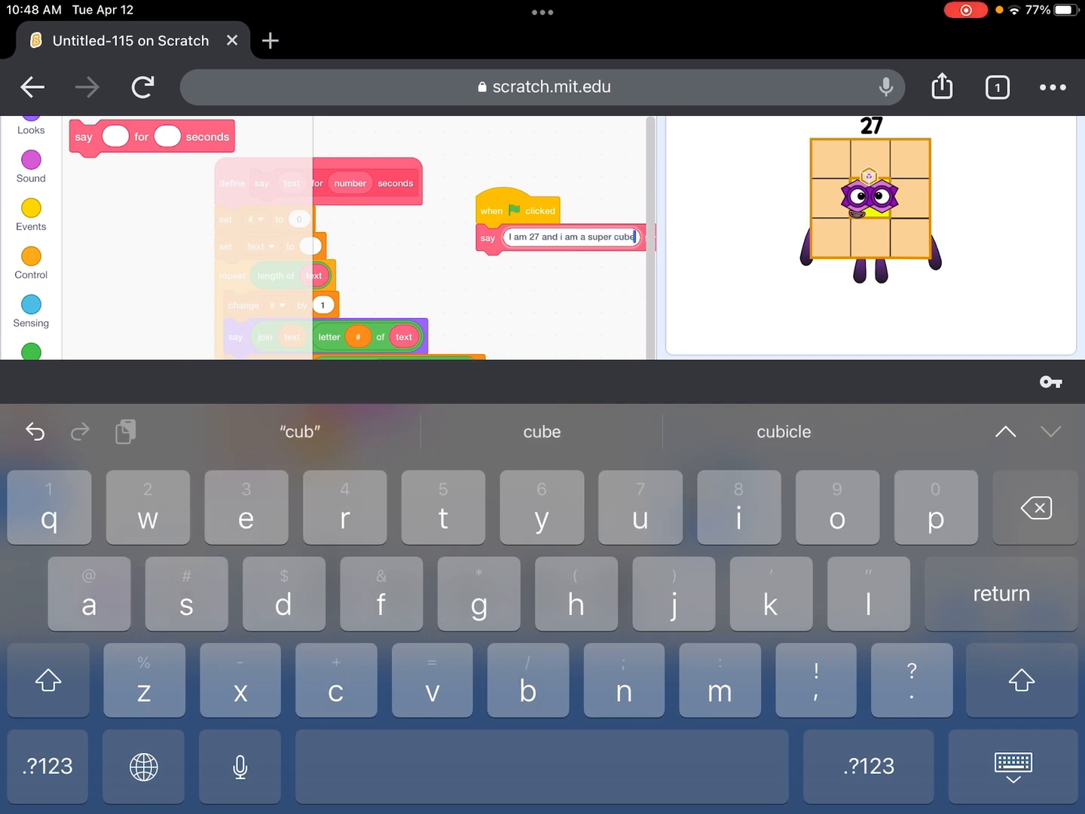
pyautogui.write('and three')
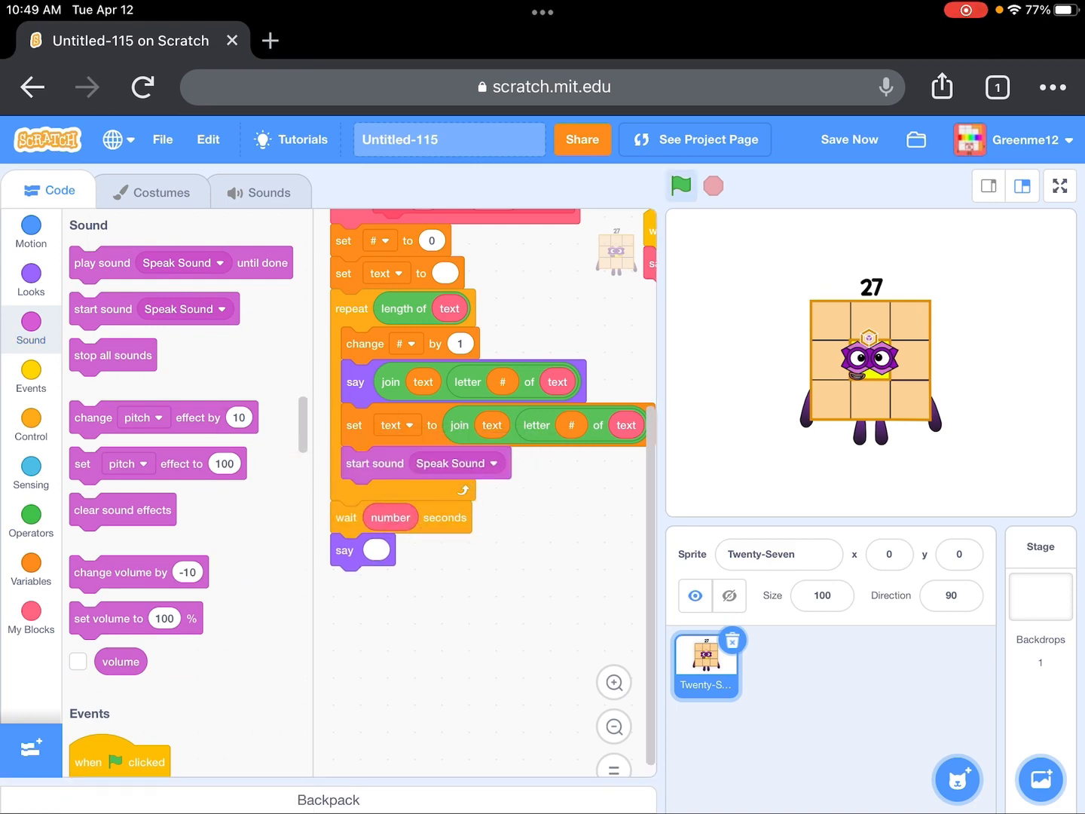
# - Run the project with the seconds input at 4 and show the stage full screen
pyautogui.click(681, 186)
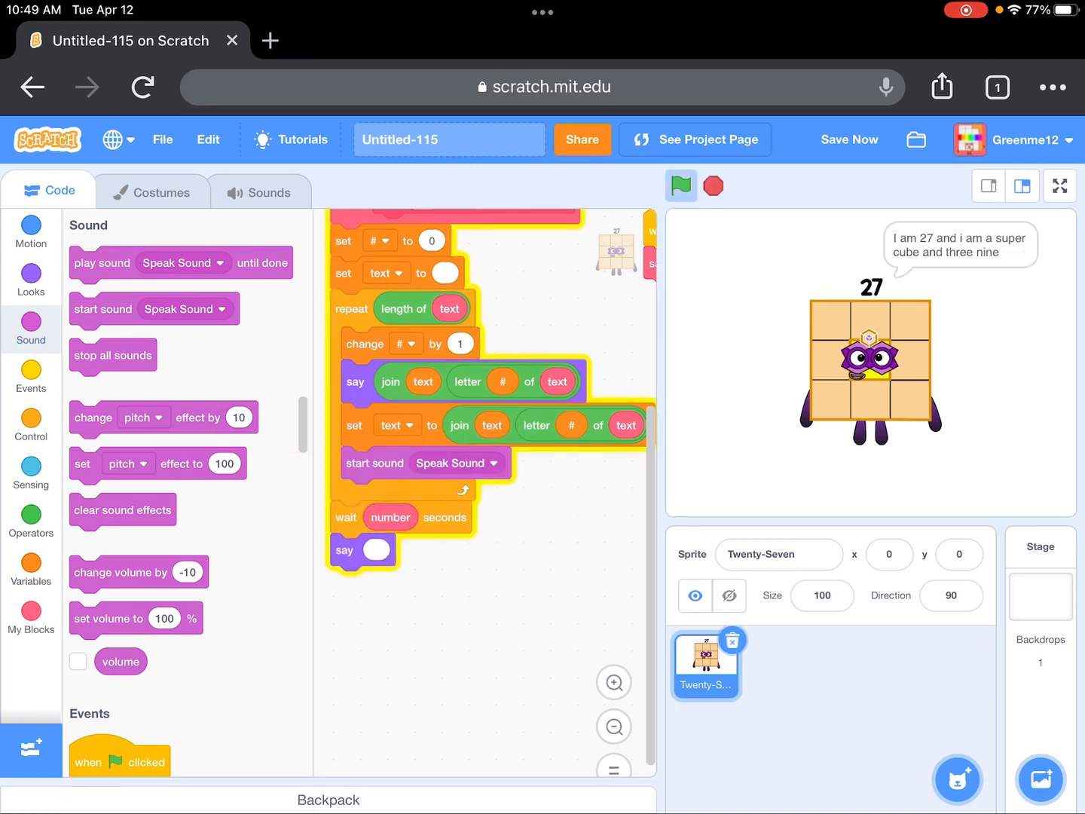
pyautogui.click(848, 139)
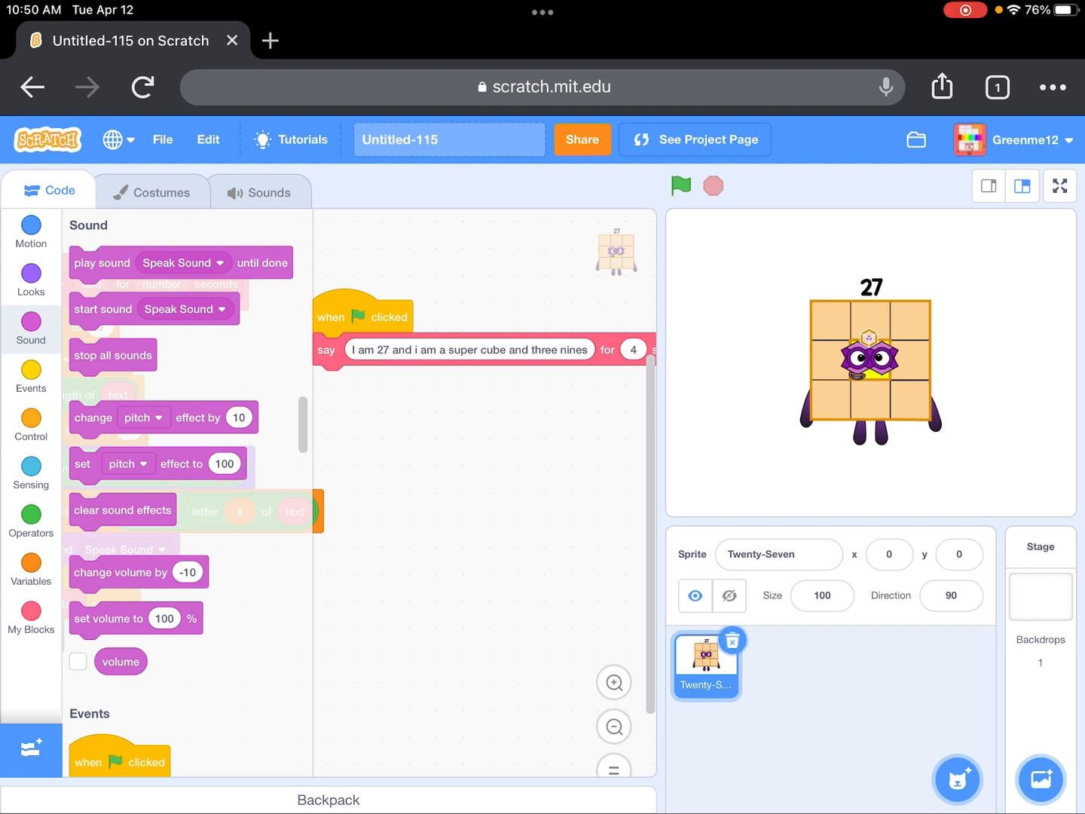
pyautogui.click(1059, 187)
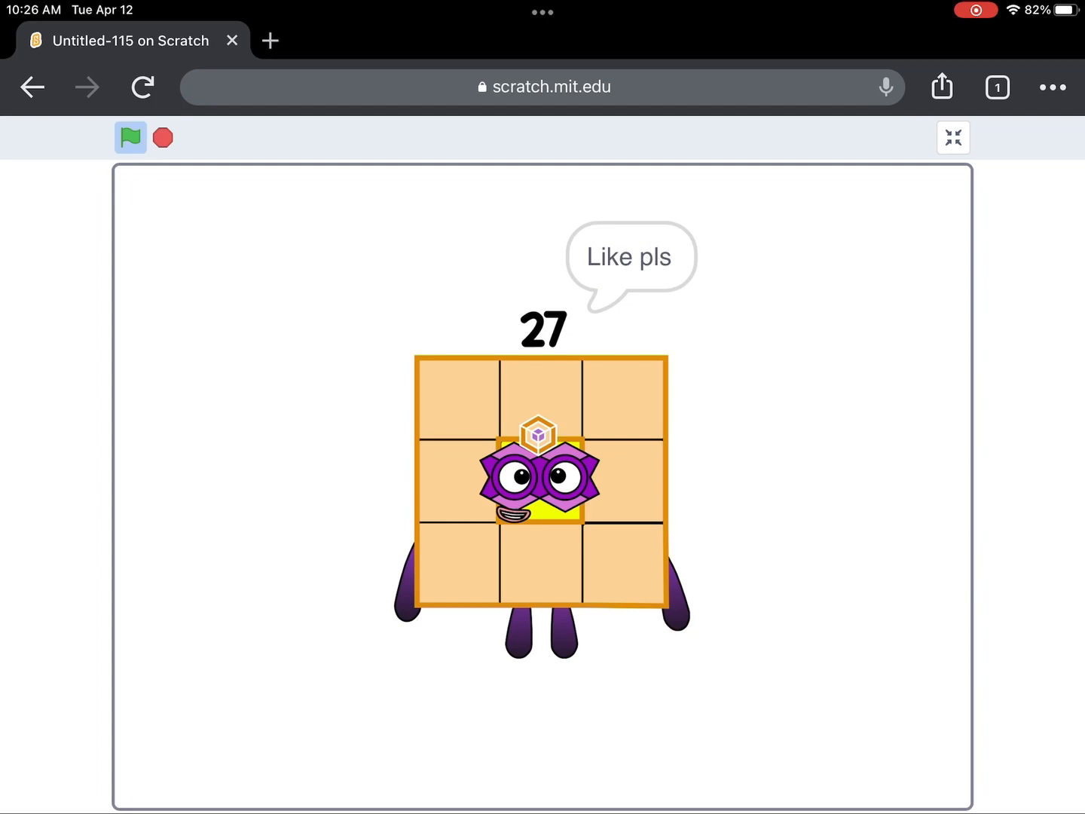